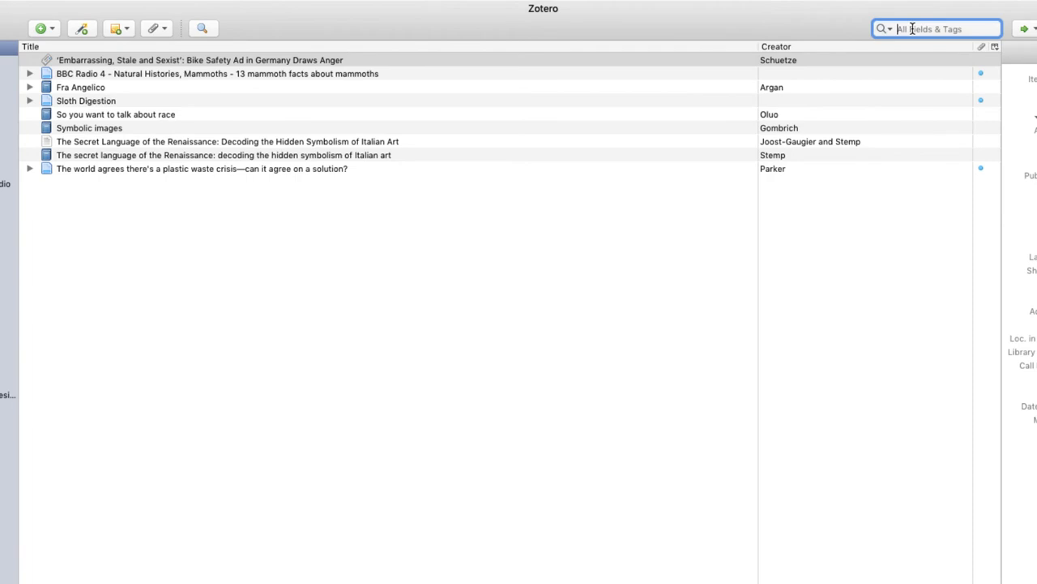
# Search the library for 'symbol' and review which fields the search covers.
pyautogui.write('symbol')
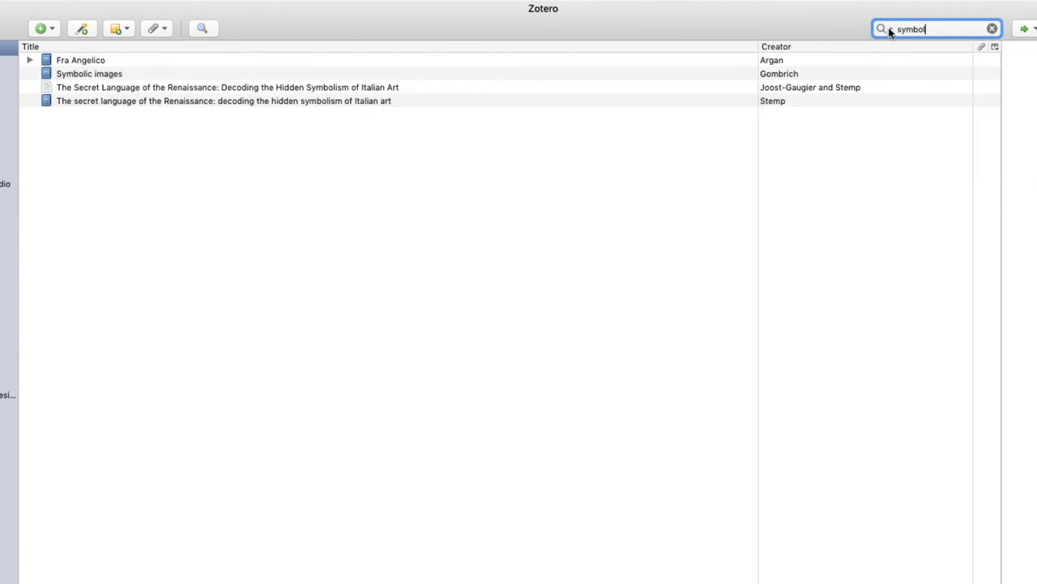
pyautogui.click(882, 29)
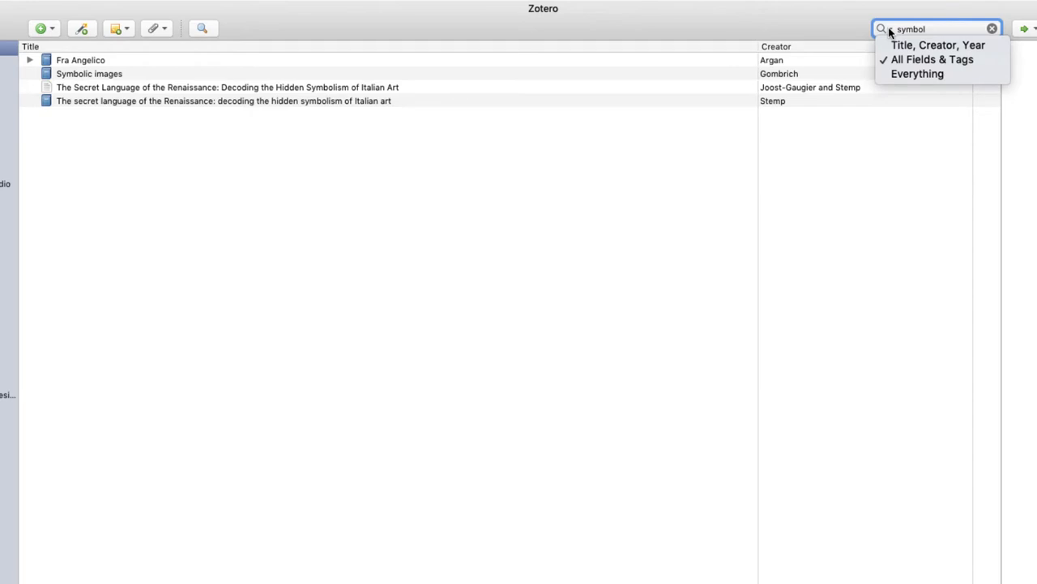
pyautogui.moveTo(936, 45)
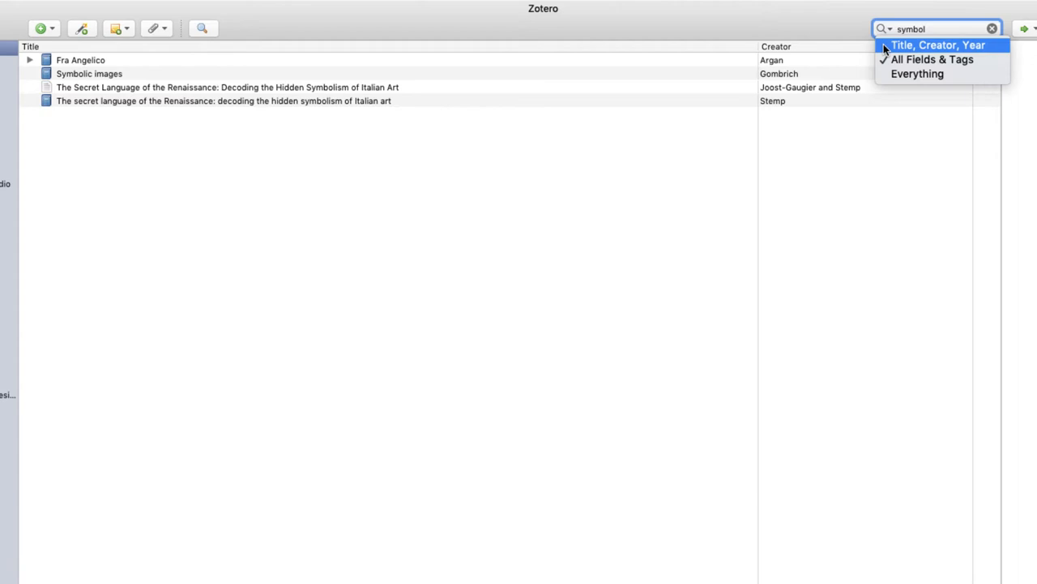
pyautogui.moveTo(918, 74)
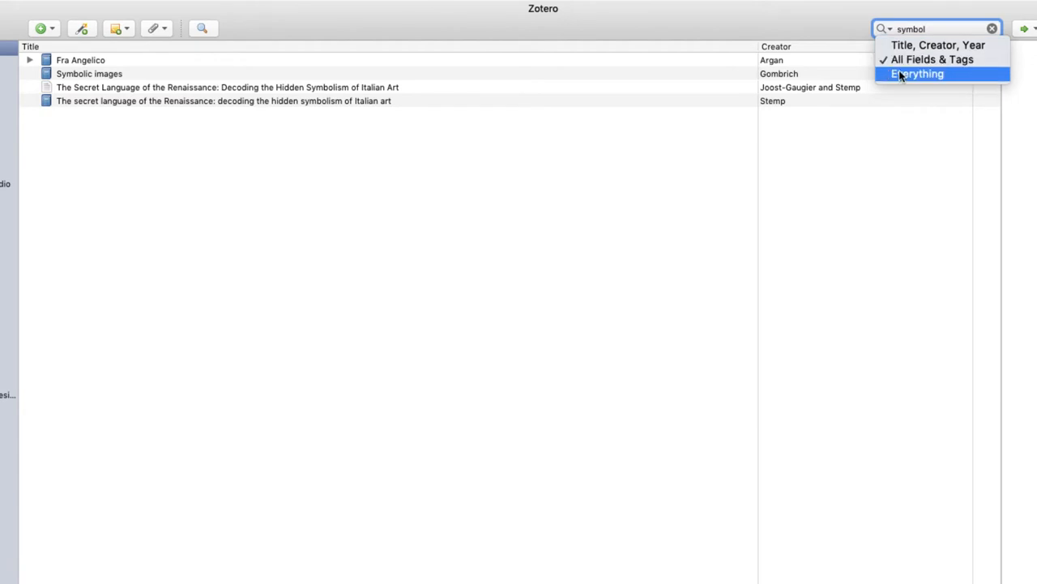
pyautogui.moveTo(976, 29)
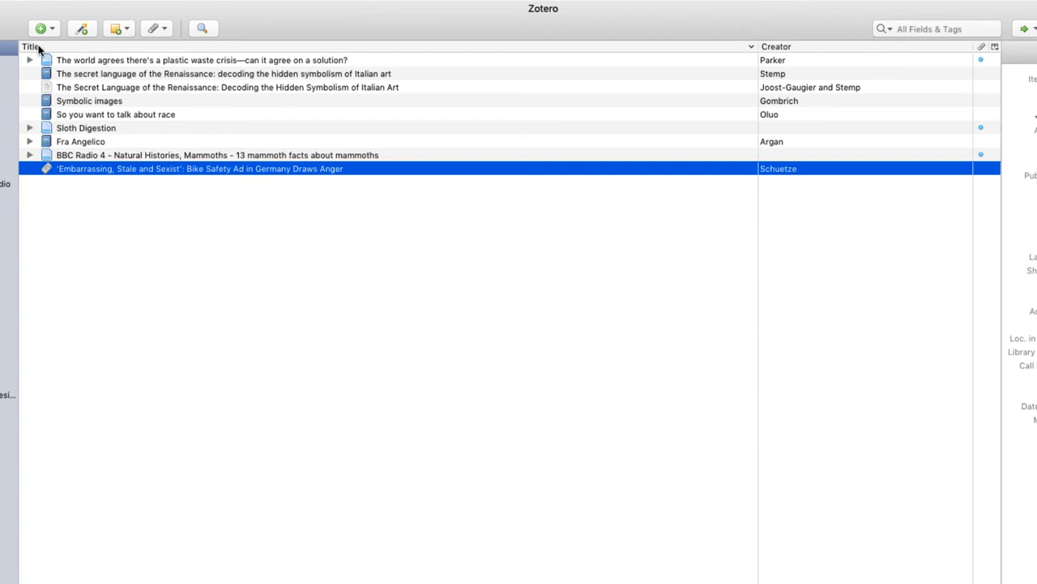
# Sort the full library by Title, then by Creator ascending (Argan through Stemp).
pyautogui.click(31, 45)
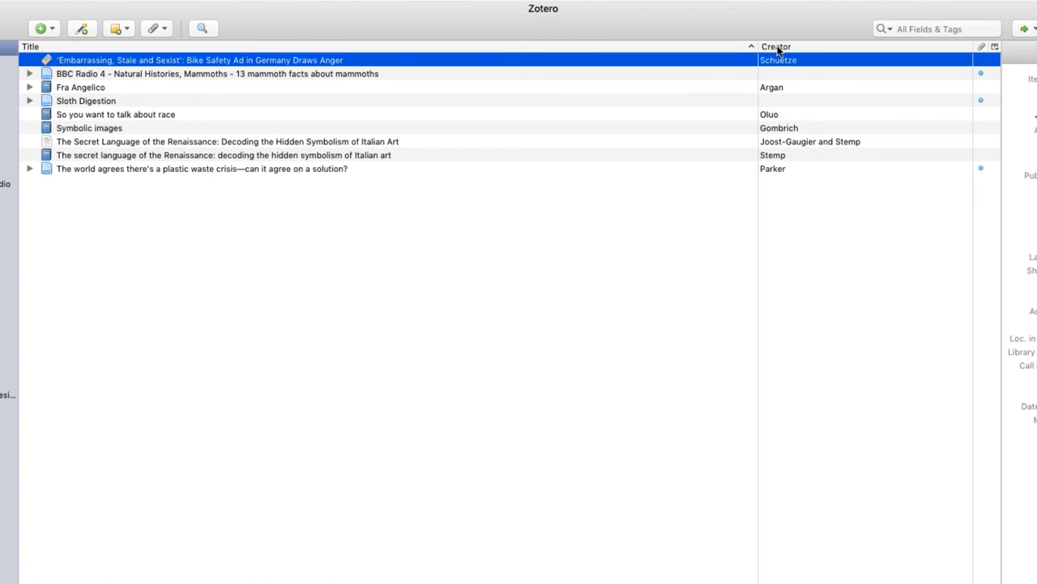
pyautogui.click(775, 46)
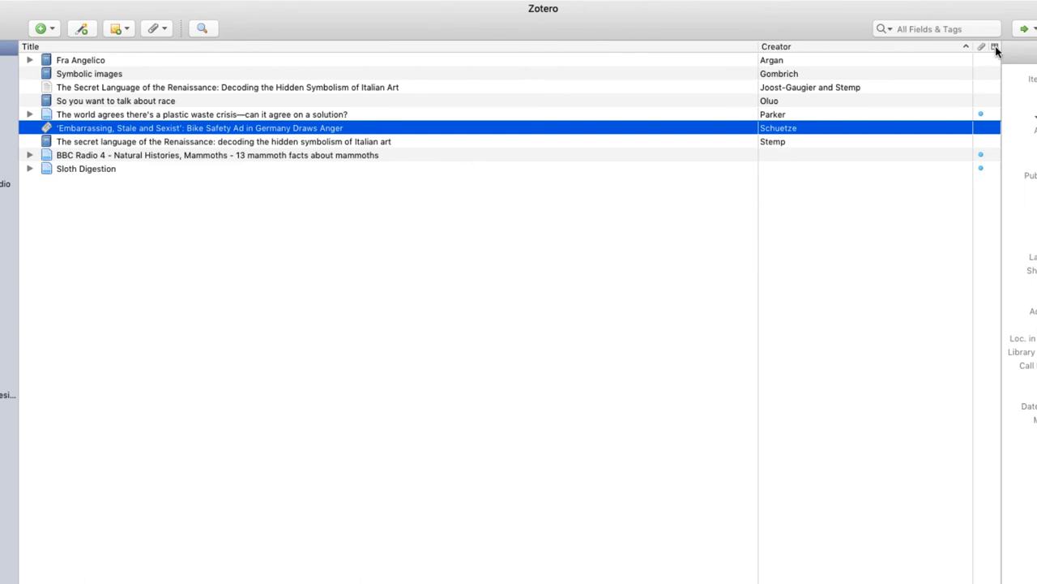
# Show the Date and Date Added columns and sort items by date ascending (1955-2019).
pyautogui.click(995, 45)
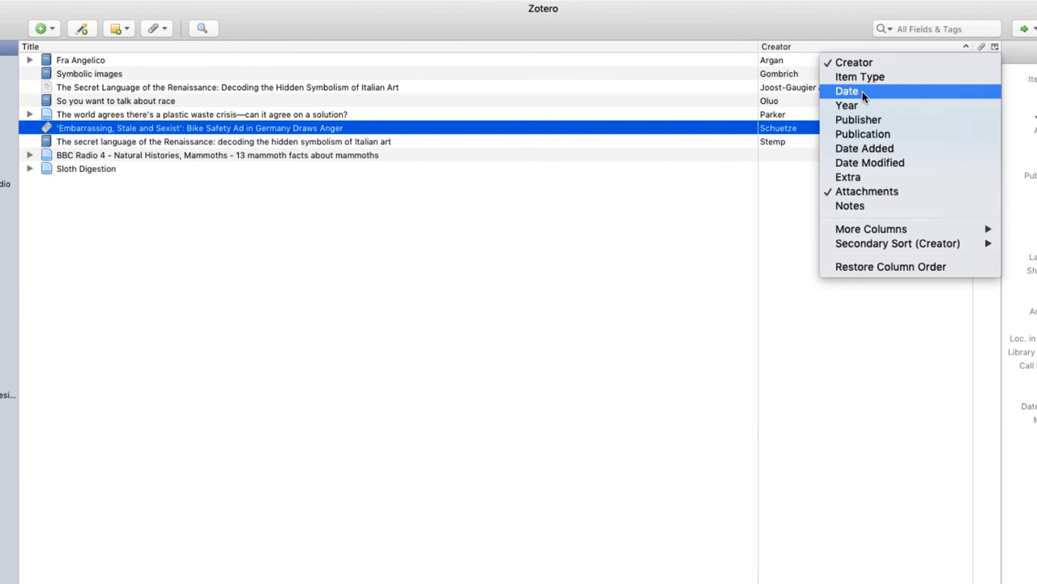
pyautogui.click(846, 91)
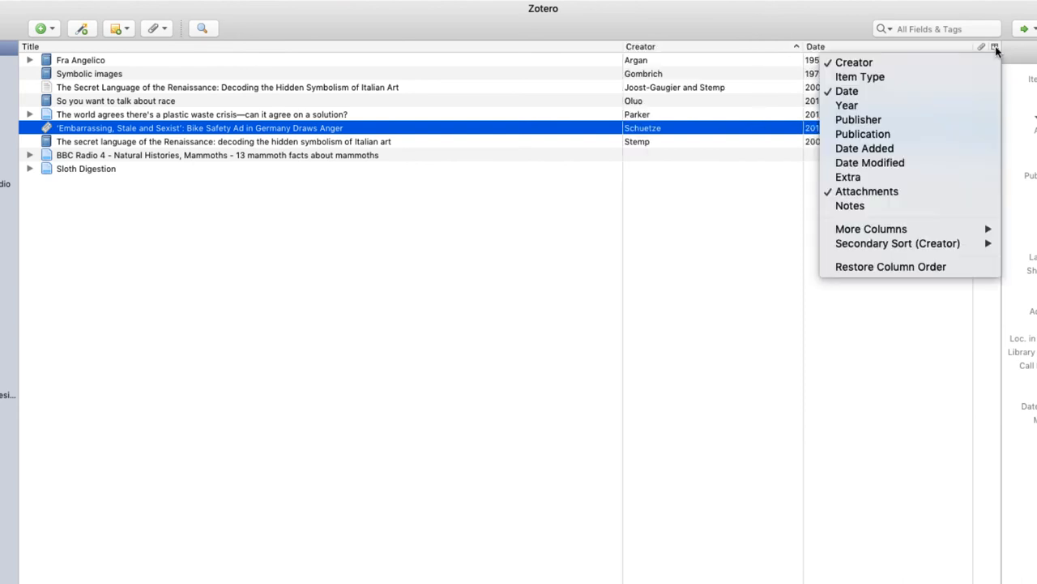
pyautogui.moveTo(866, 149)
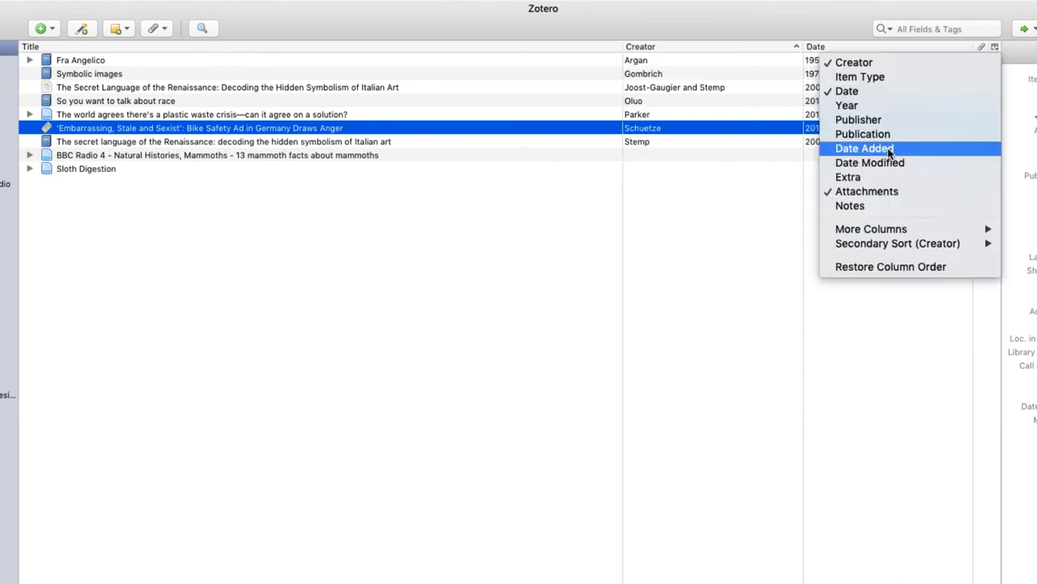
pyautogui.click(866, 148)
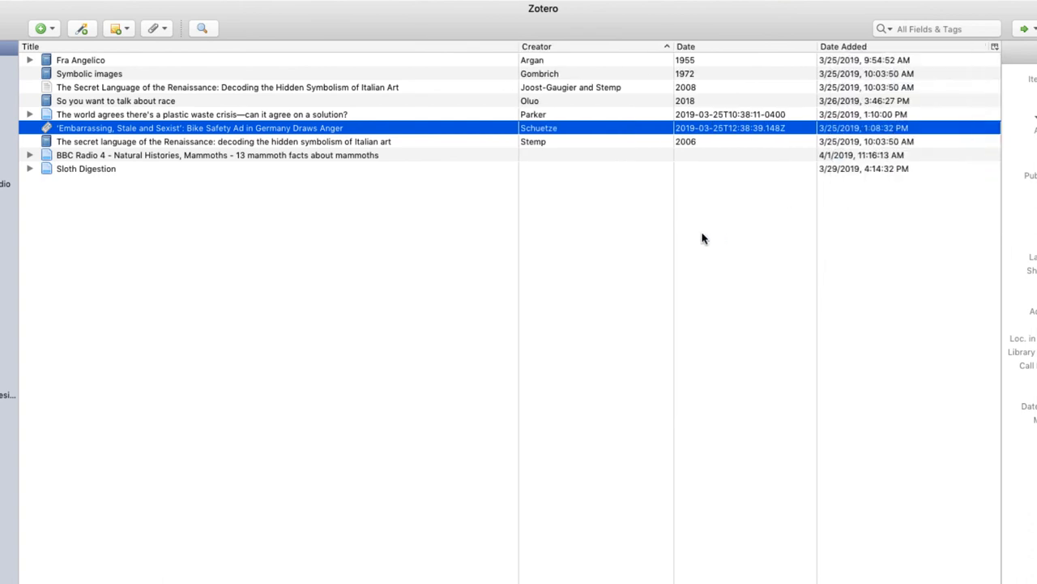
pyautogui.click(686, 46)
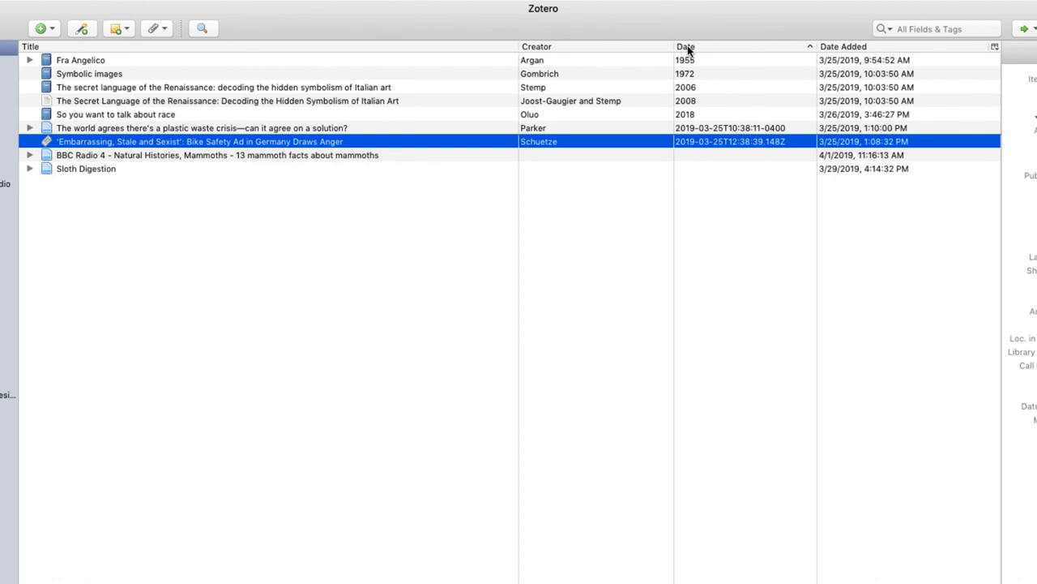